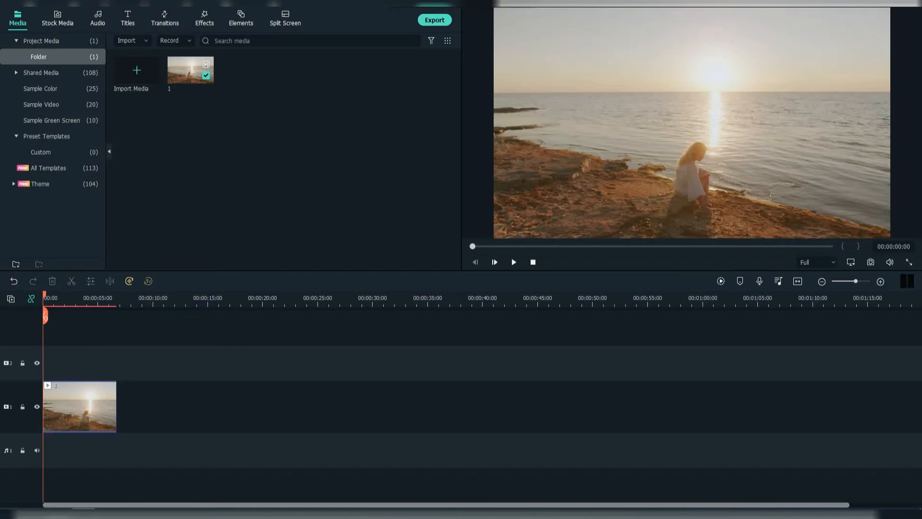
Duplicate the beach clip onto track 2 and snapshot the frame at 00:00:03:13
click(80, 405)
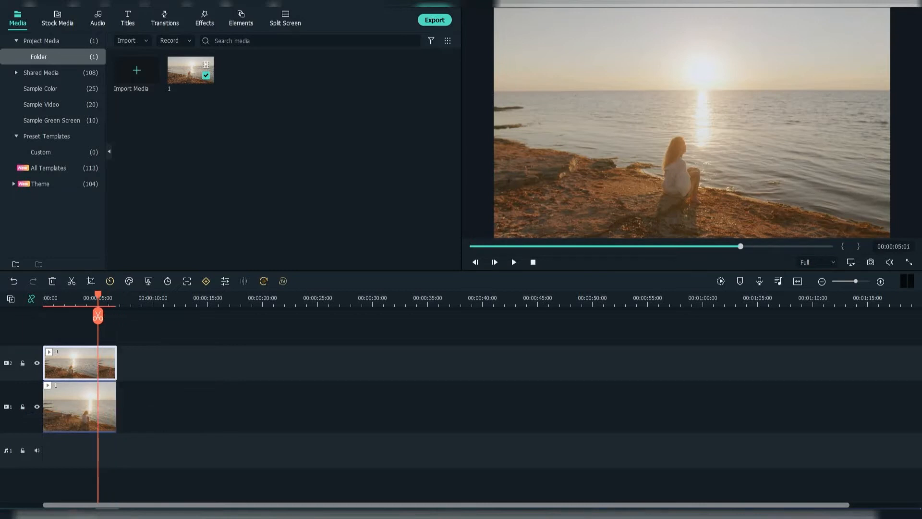
drag(98, 297, 86, 297)
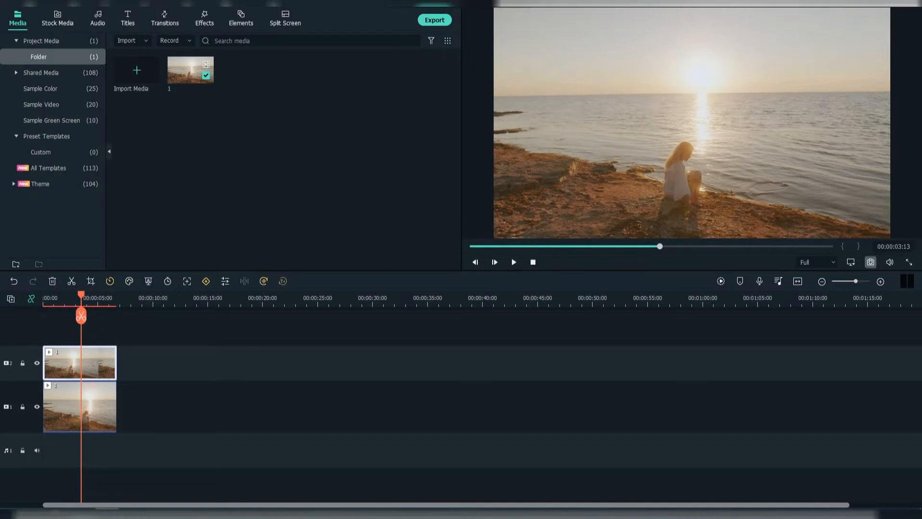
click(870, 261)
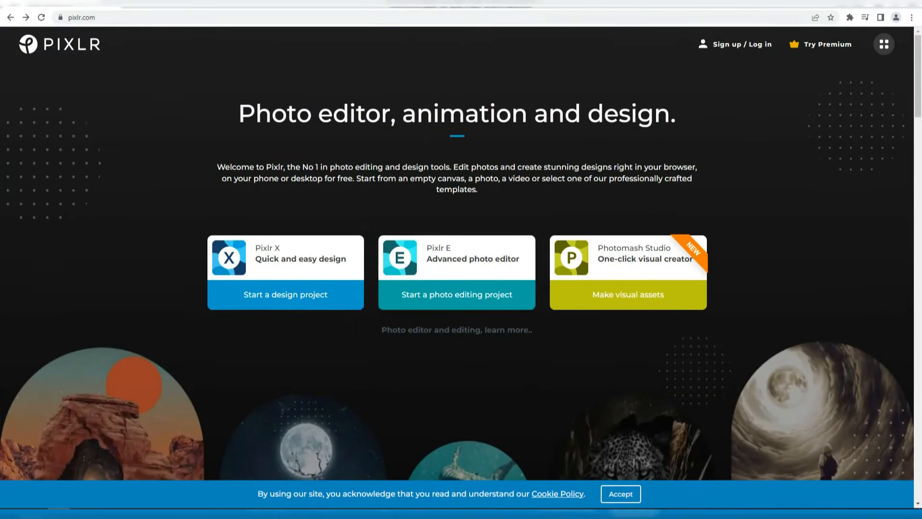
Load the snapshot in Pixlr E with a new empty Layer 2 over the unlocked Background
click(456, 295)
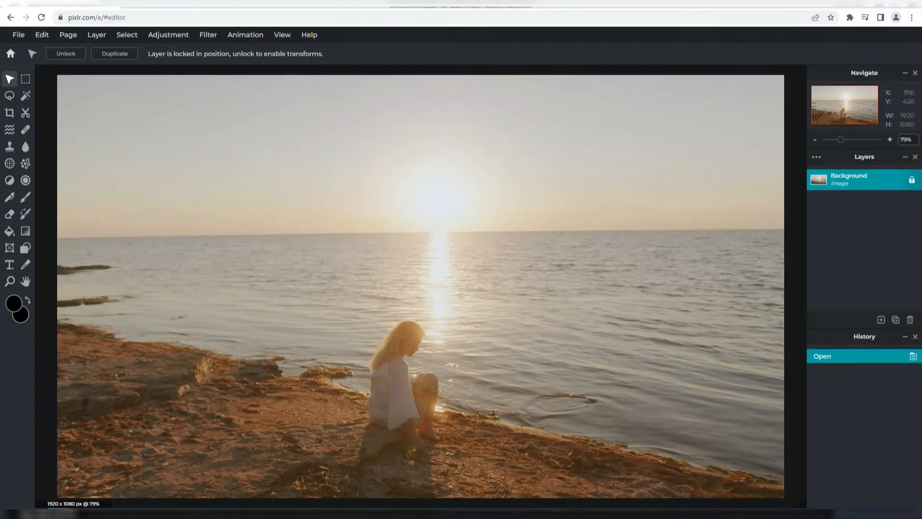
click(96, 34)
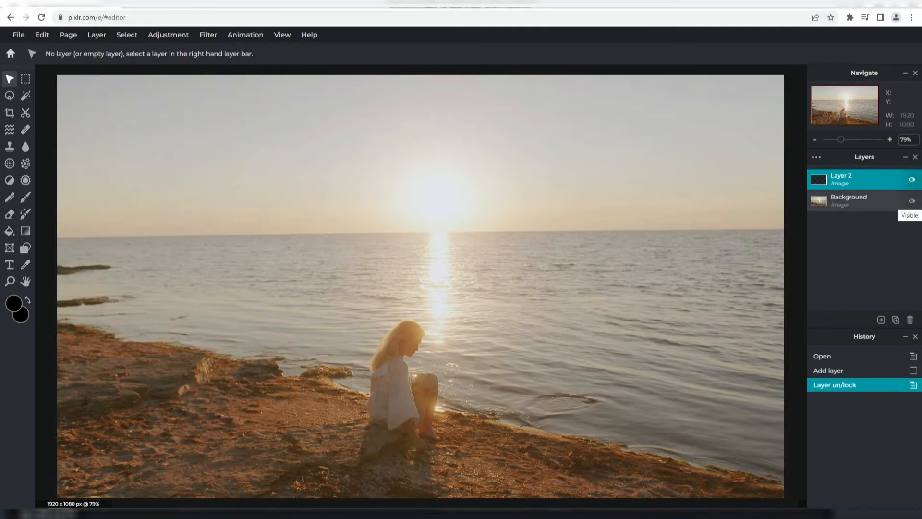
click(17, 308)
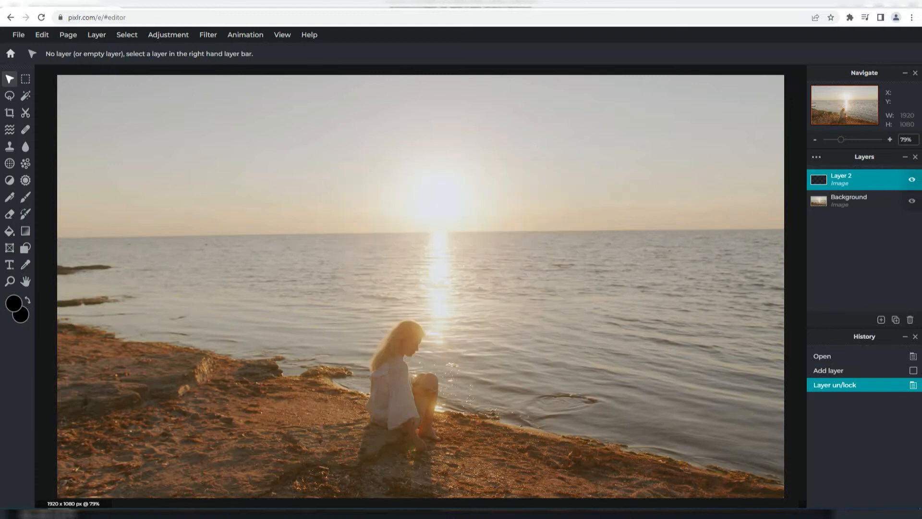
Set a hard 100px brush at 1% softness ready to paint black over the woman
click(25, 197)
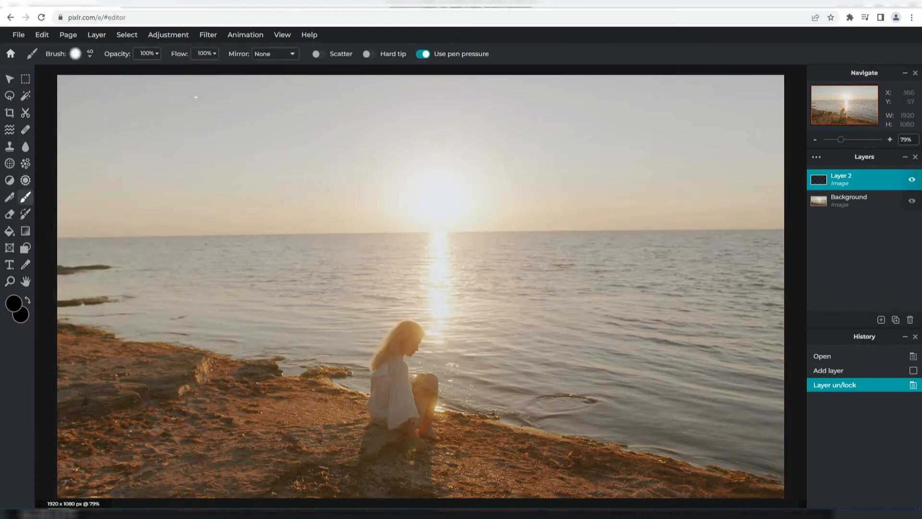
click(75, 54)
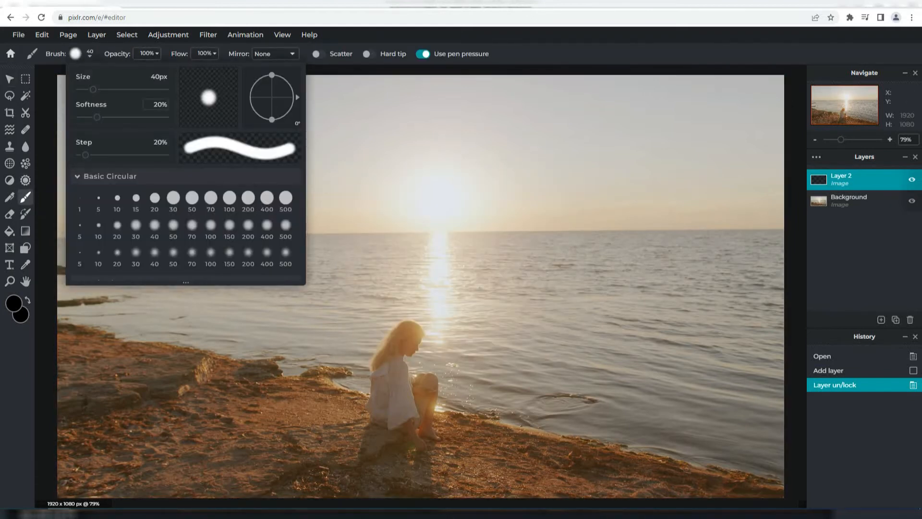
click(230, 198)
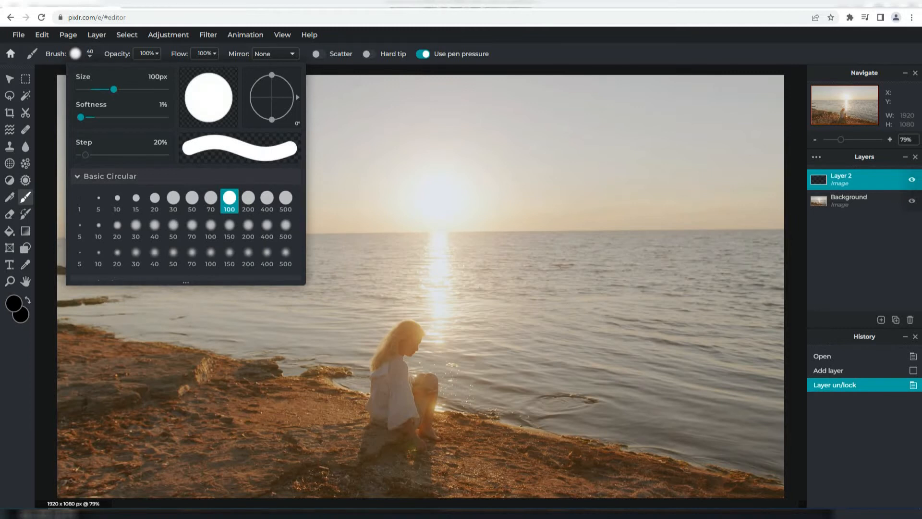
click(389, 310)
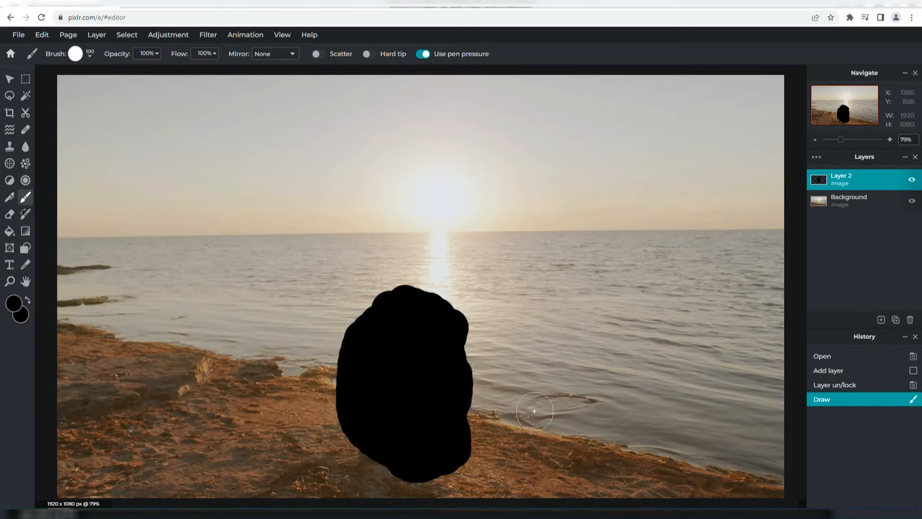
Hide the Background layer and export the black blob alone as a PNG
click(912, 200)
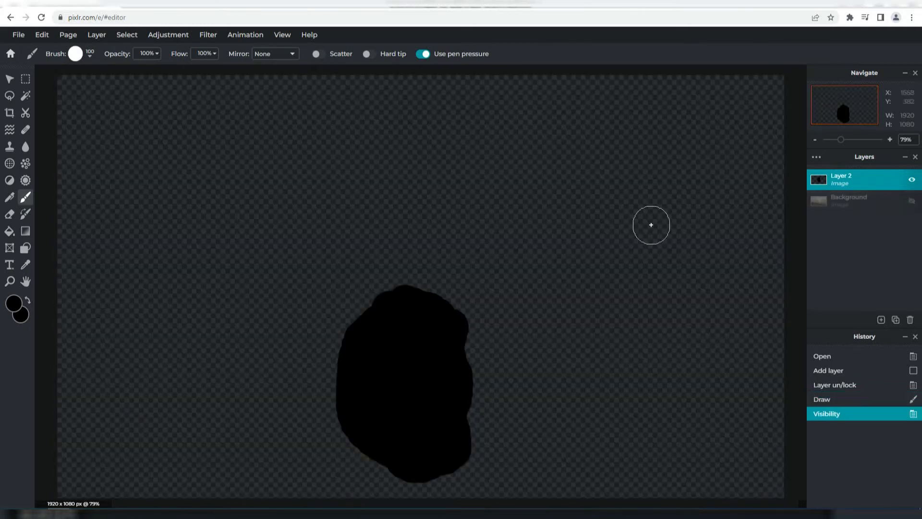
click(18, 35)
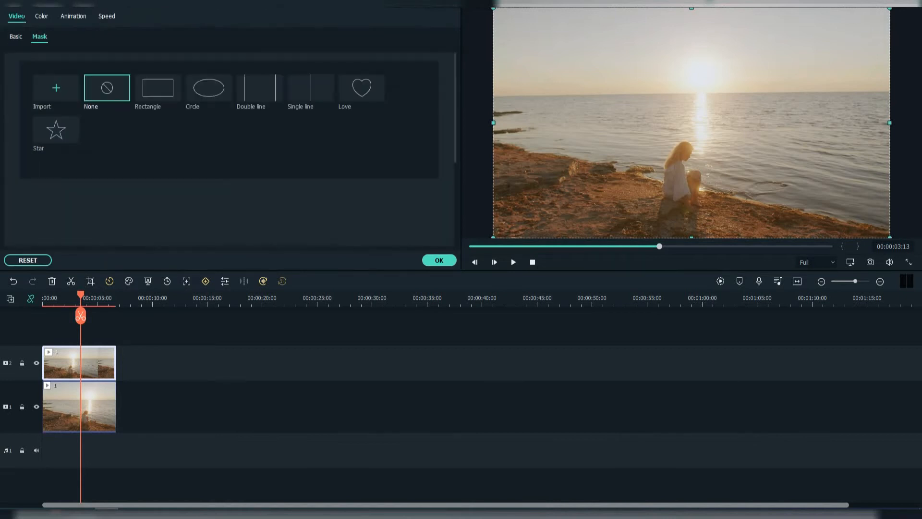
Import the PNG as custom mask 'My Mask 1' and apply it to the top clip
click(56, 88)
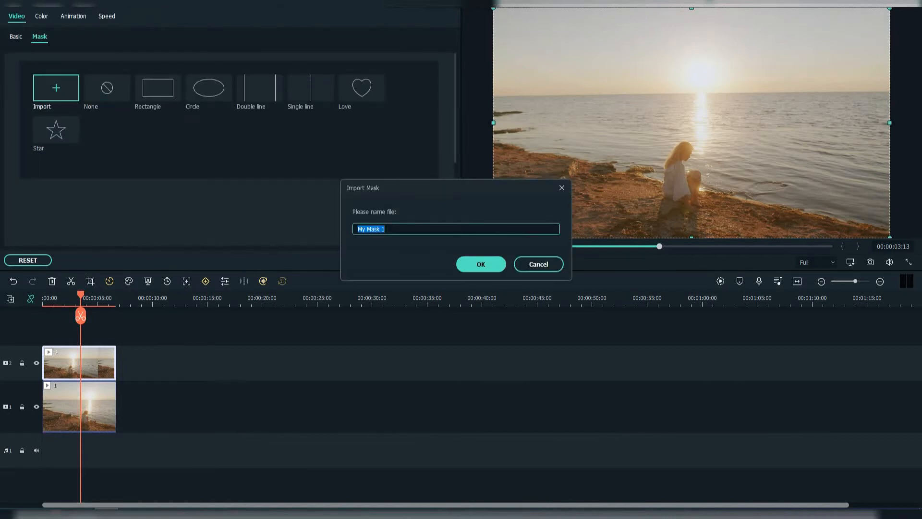
click(480, 264)
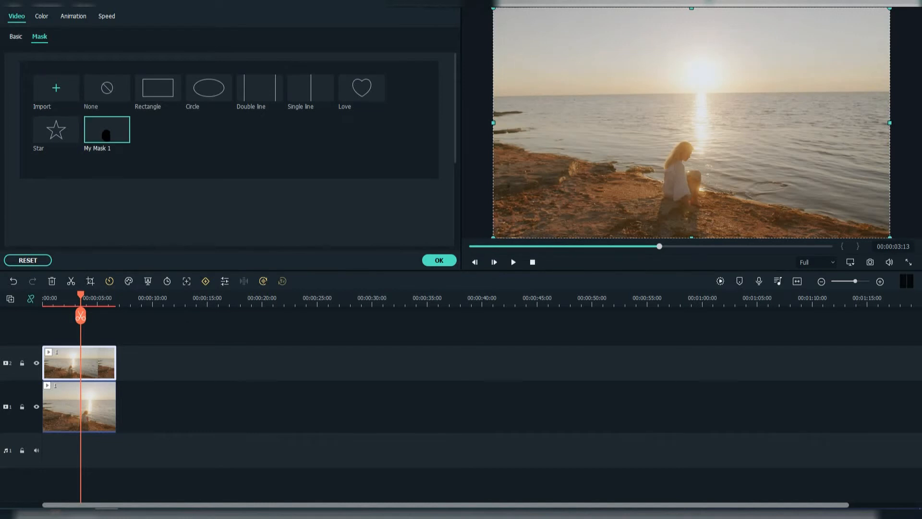
click(107, 130)
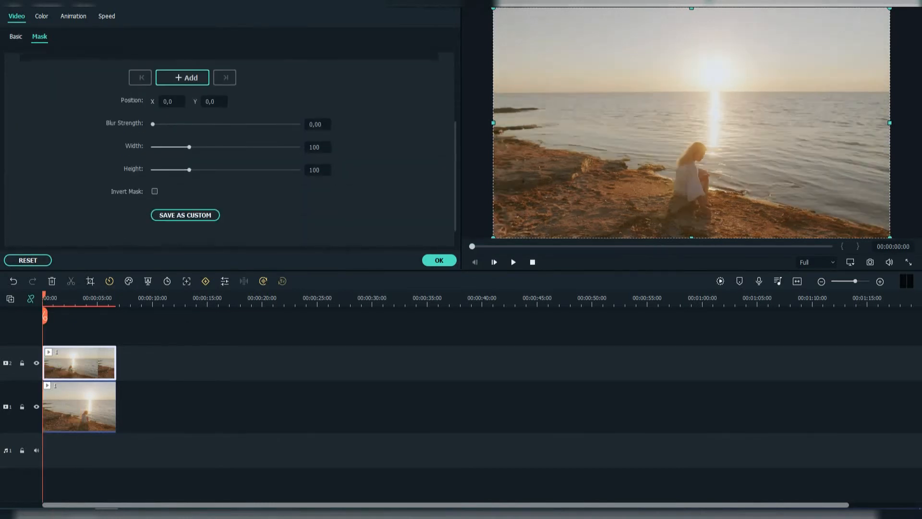
Invert My Mask 1, check the result by toggling track visibility, then show both tracks
click(154, 191)
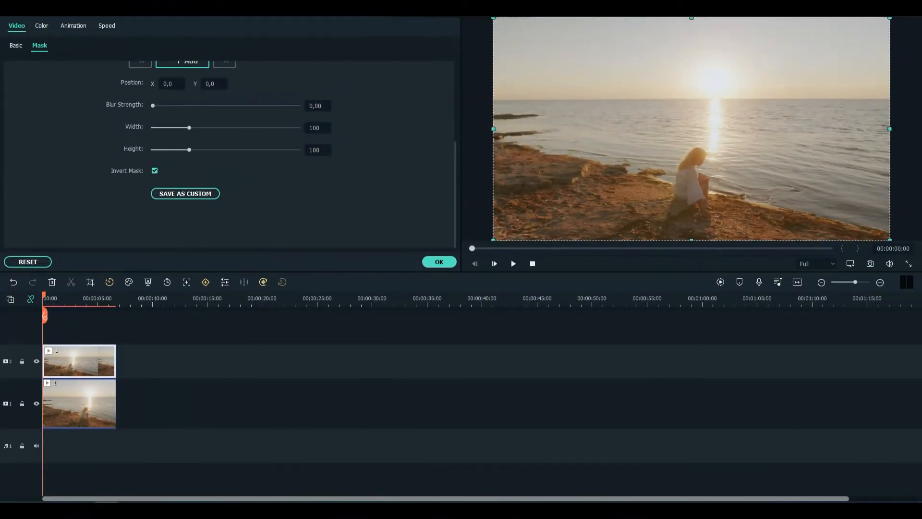
click(16, 45)
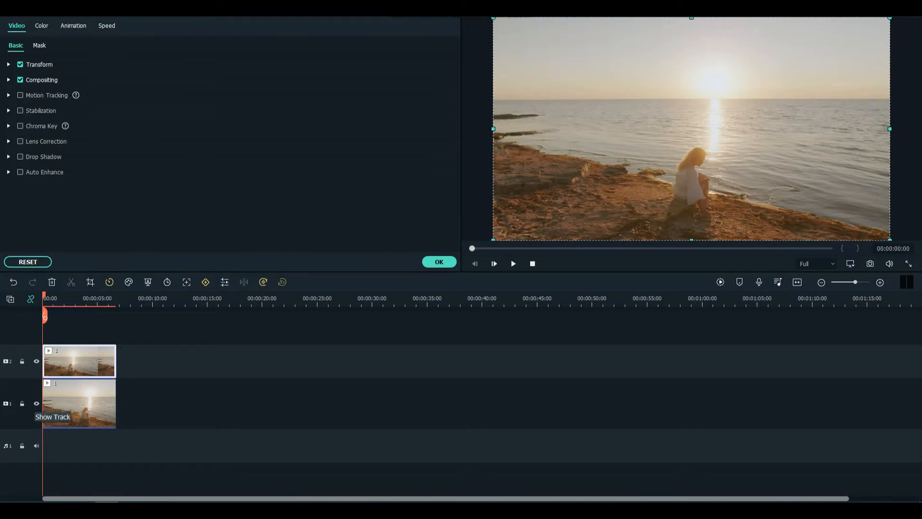
click(438, 261)
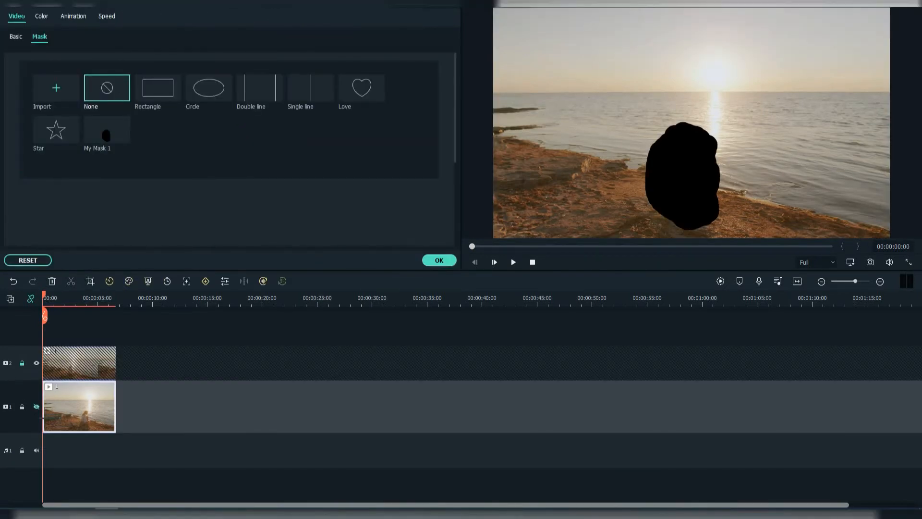
click(15, 36)
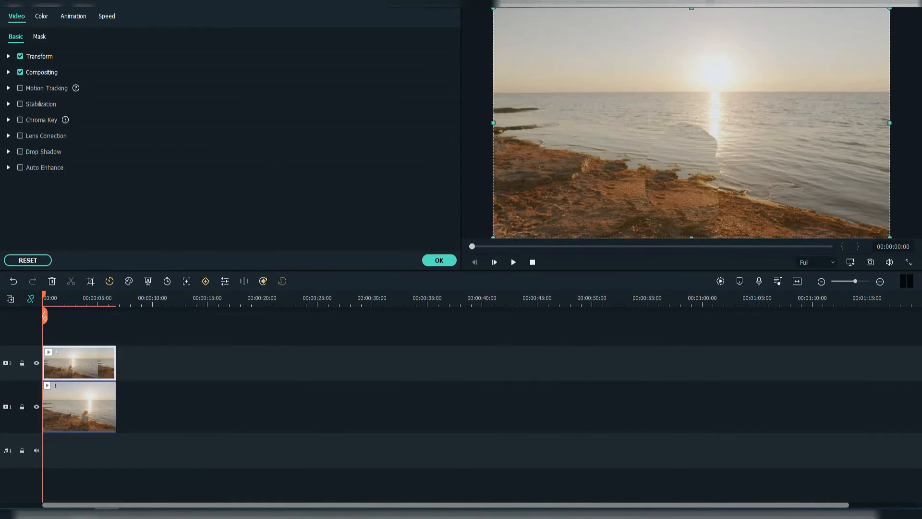
Raise the mask Blur Strength to about 22.70 to soften the outline edges
click(38, 36)
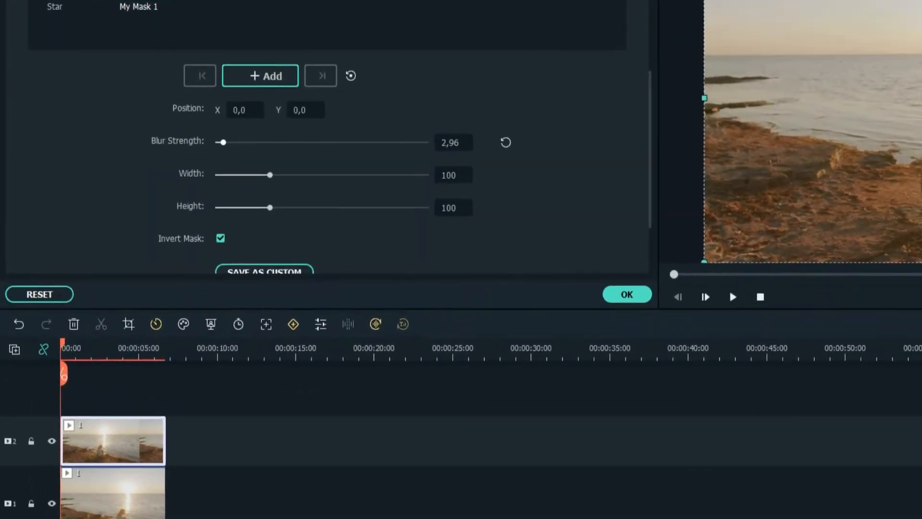
drag(221, 142, 304, 137)
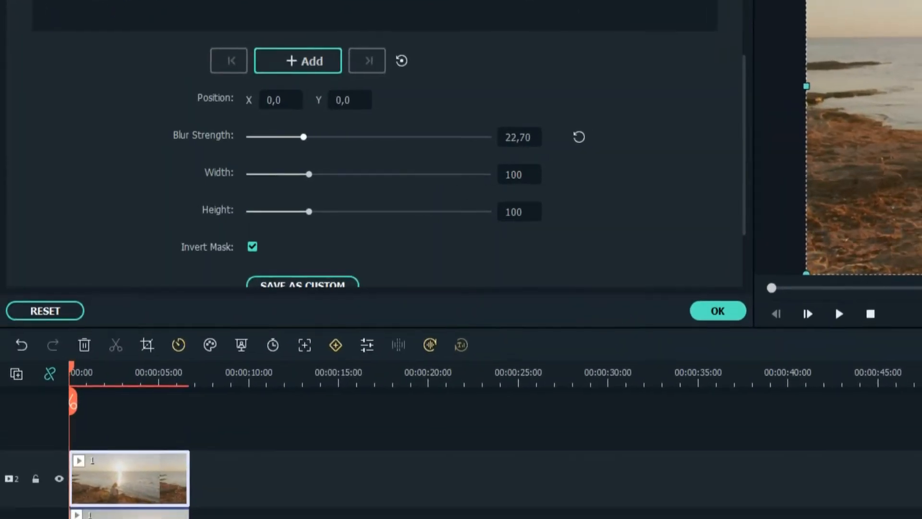